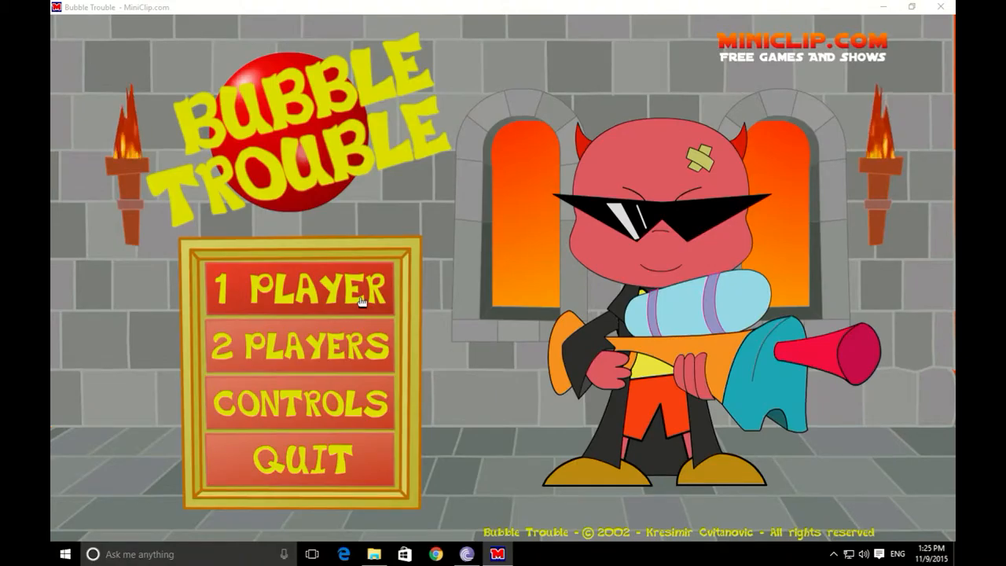
Step: Start a single-player game from the main menu, reaching level 1's Get ready! prompt
click(299, 289)
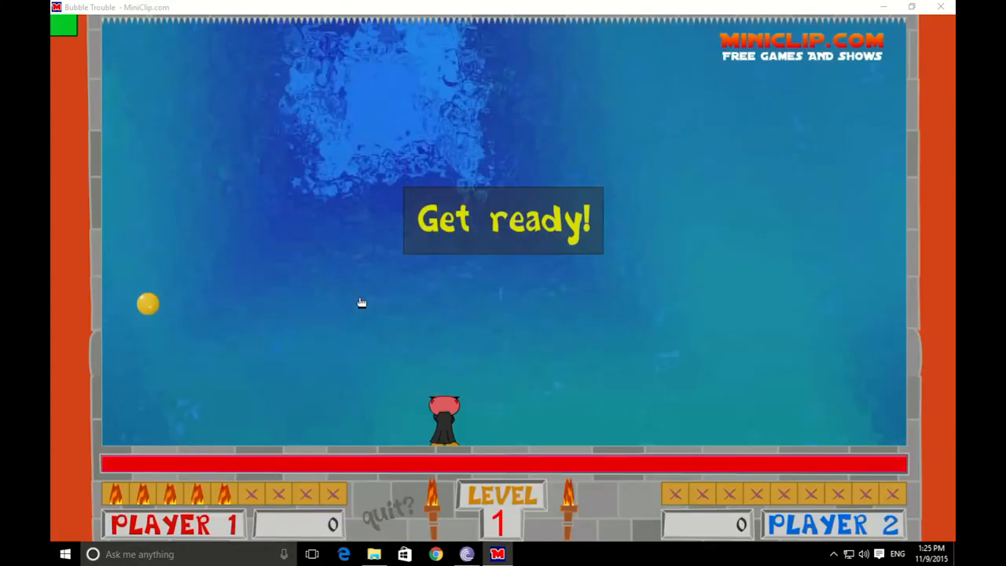